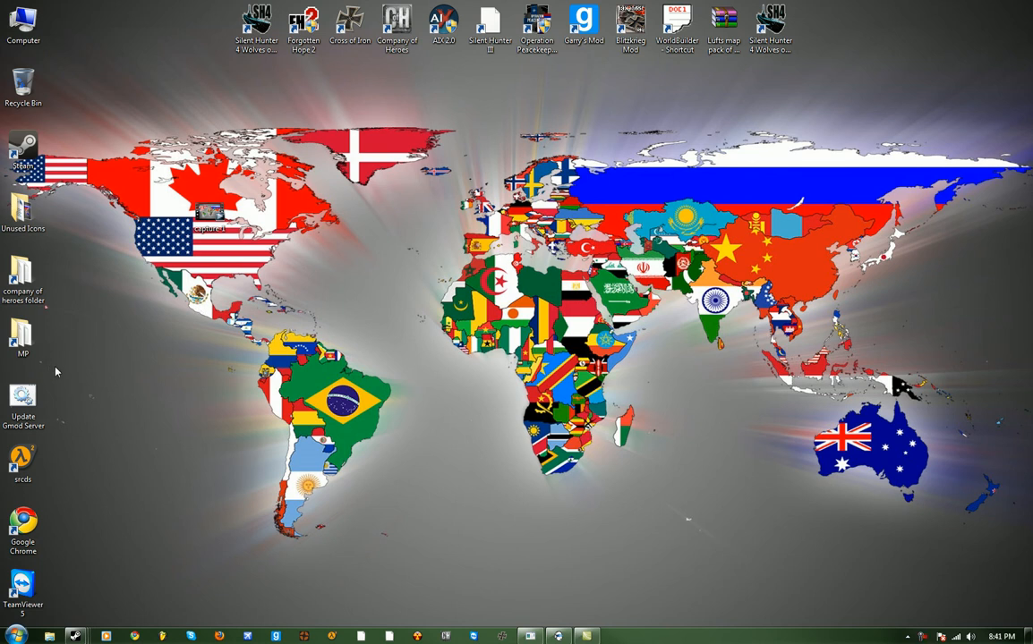
mouse_move(240, 398)
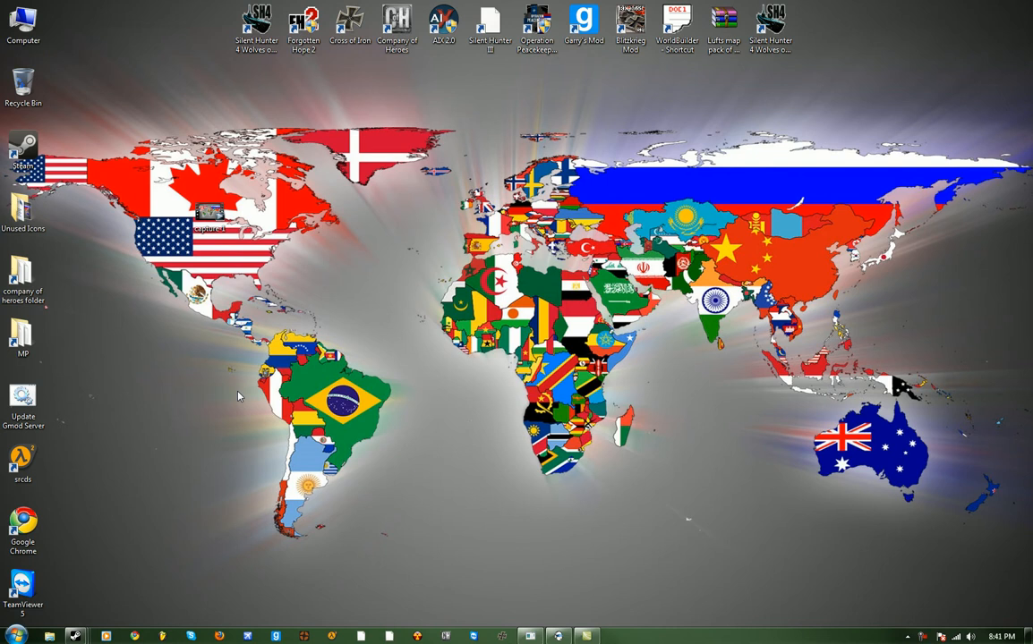
mouse_move(342, 361)
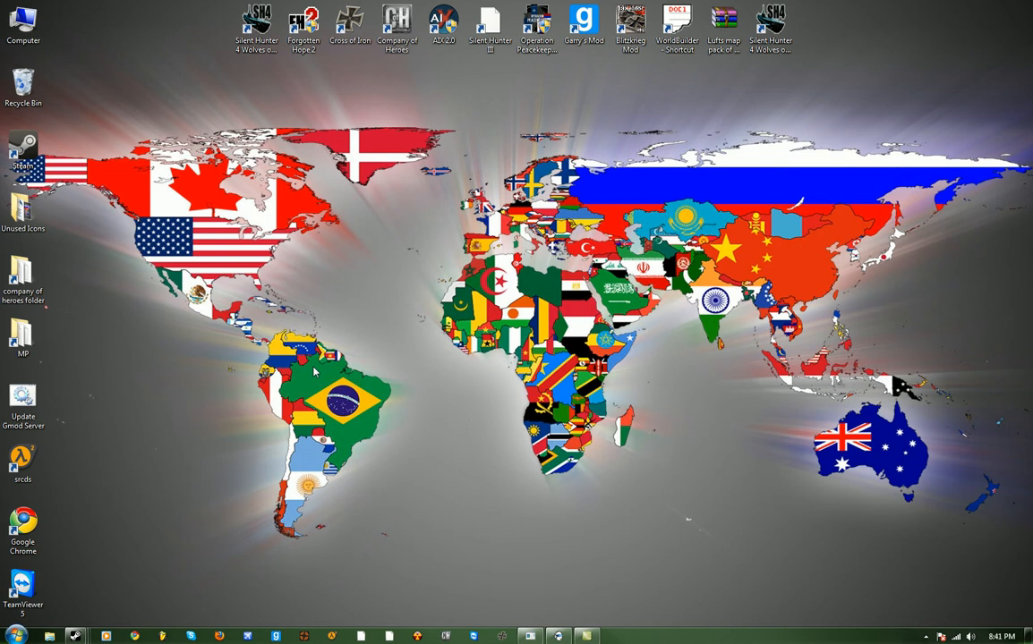
Drag the 'Update Gmod Server' shortcut from the left column toward the desktop middle.
left_click(21, 402)
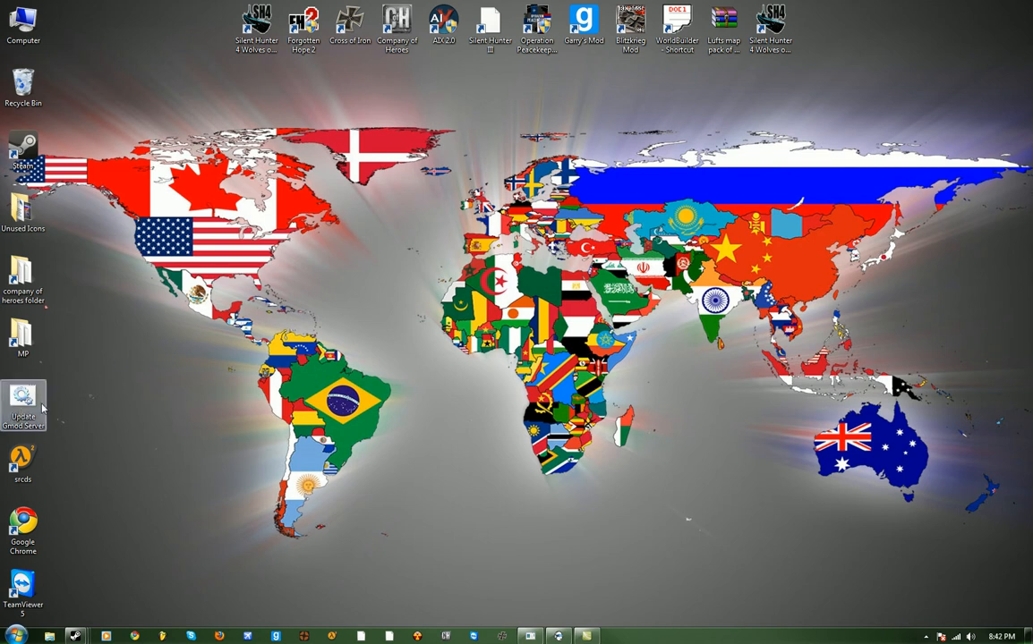
mouse_move(193, 372)
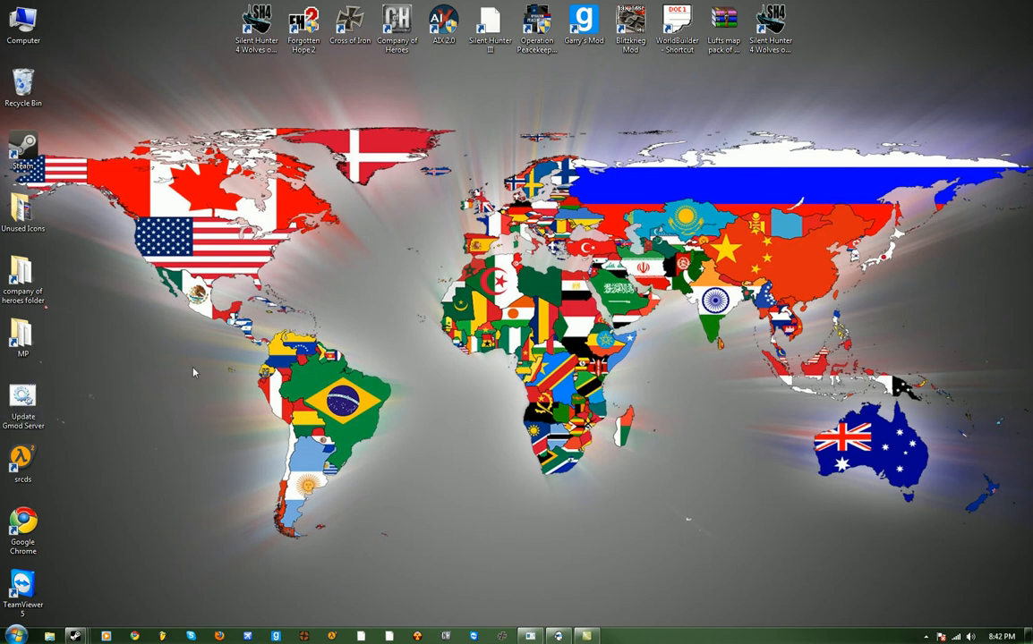
mouse_move(172, 190)
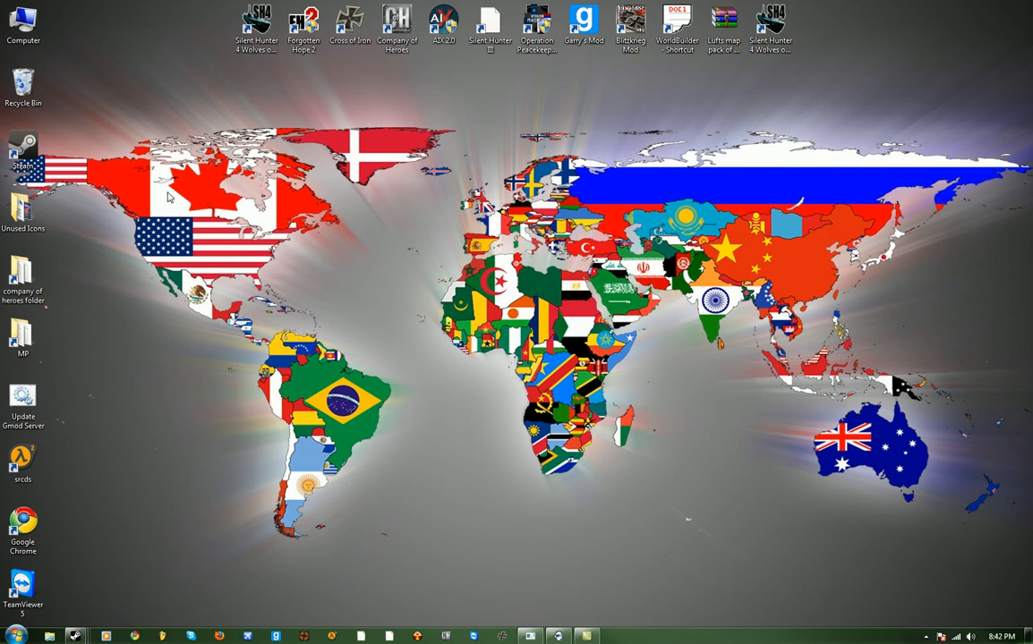
mouse_move(116, 419)
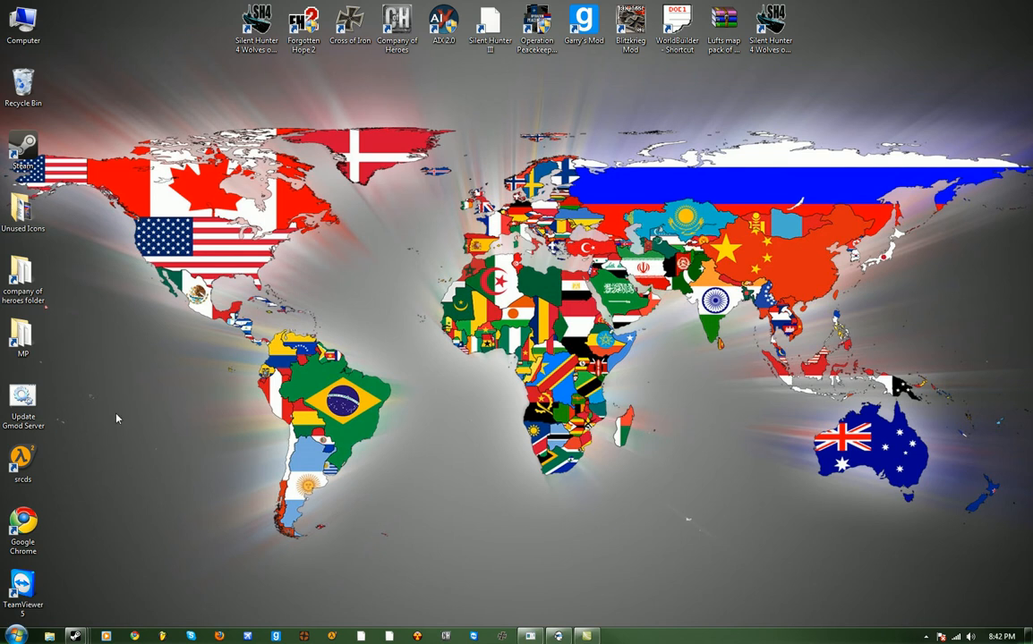
left_click_drag(21, 402, 349, 344)
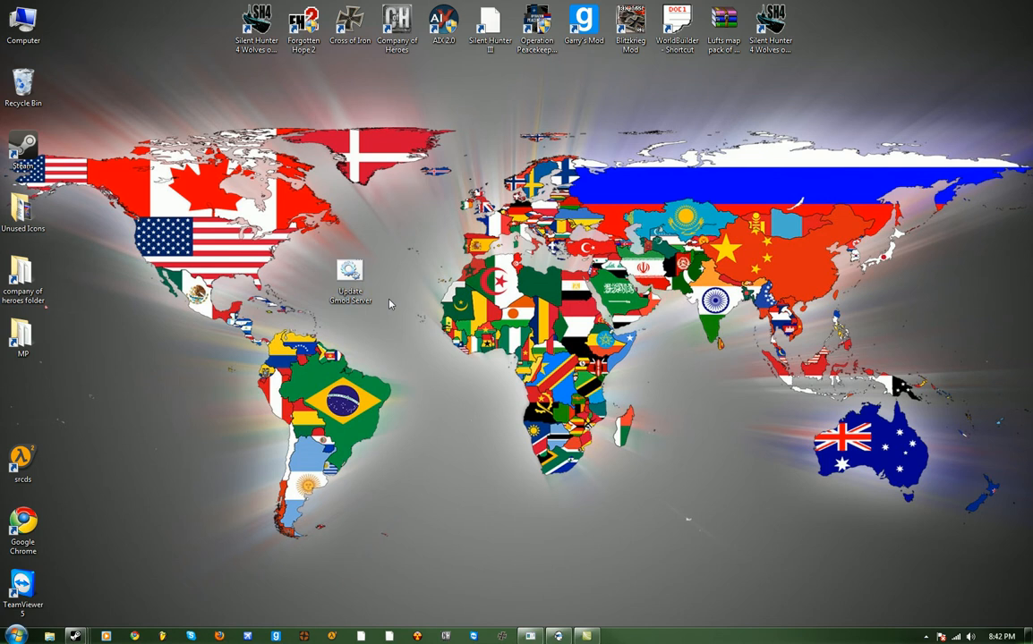
mouse_move(427, 354)
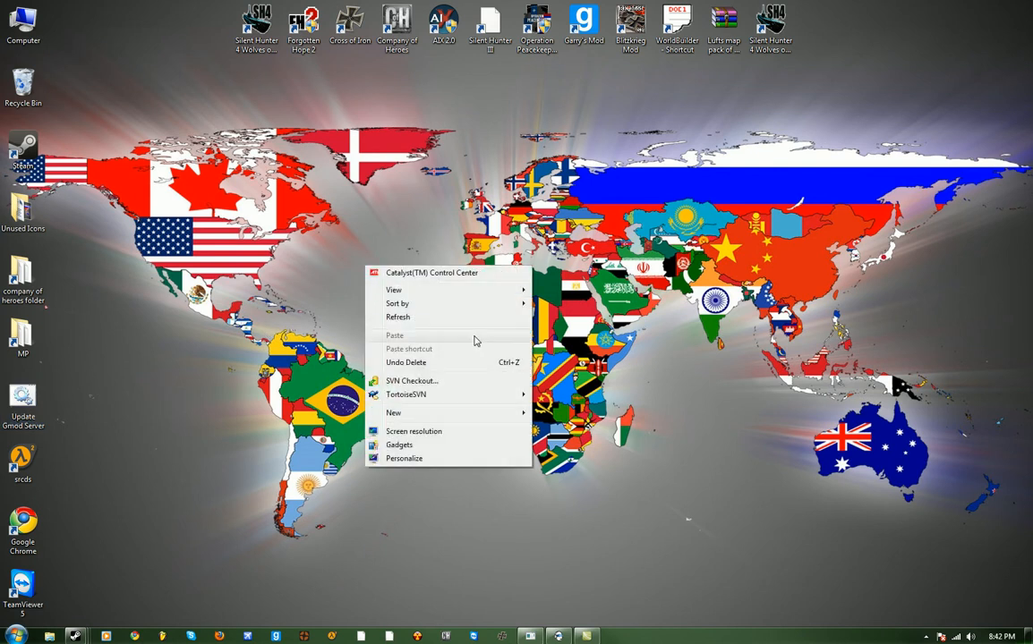
Browse the desktop New menu and Start > All Programs, then launch Notepad++.
left_click(394, 412)
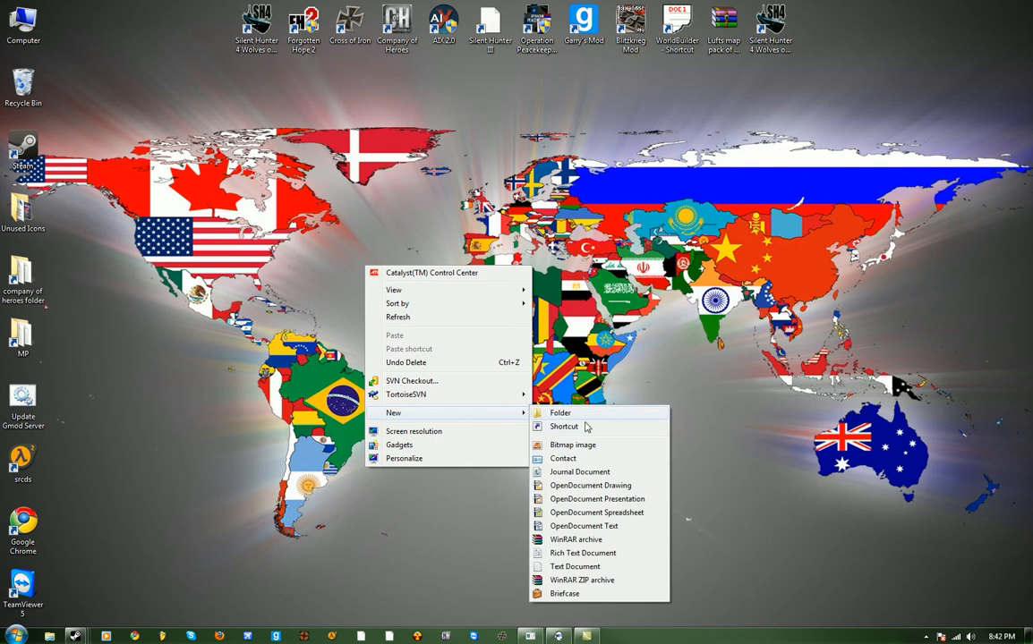
mouse_move(734, 392)
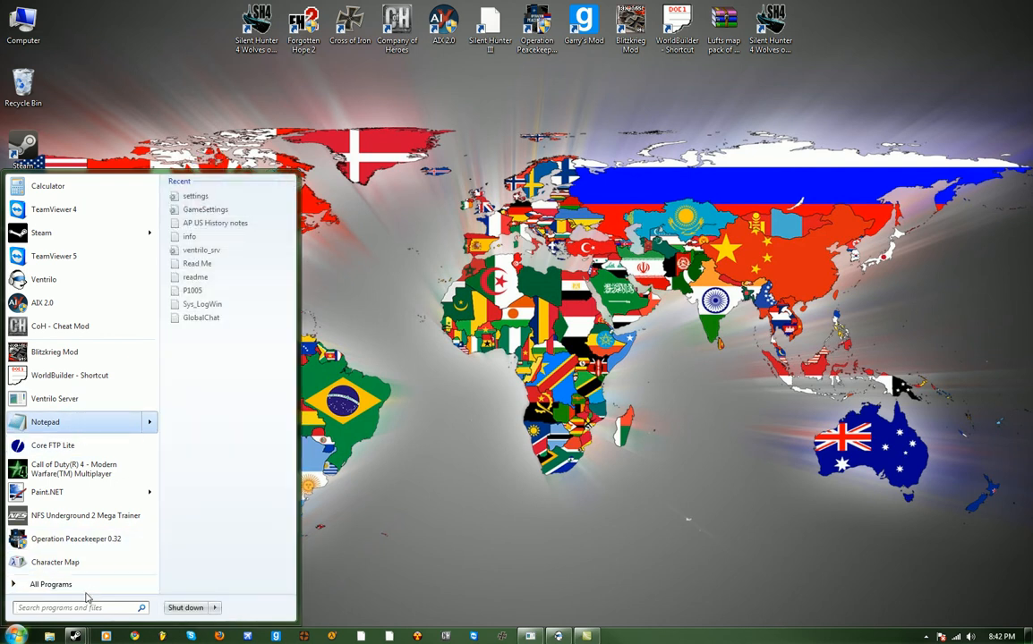
left_click(50, 583)
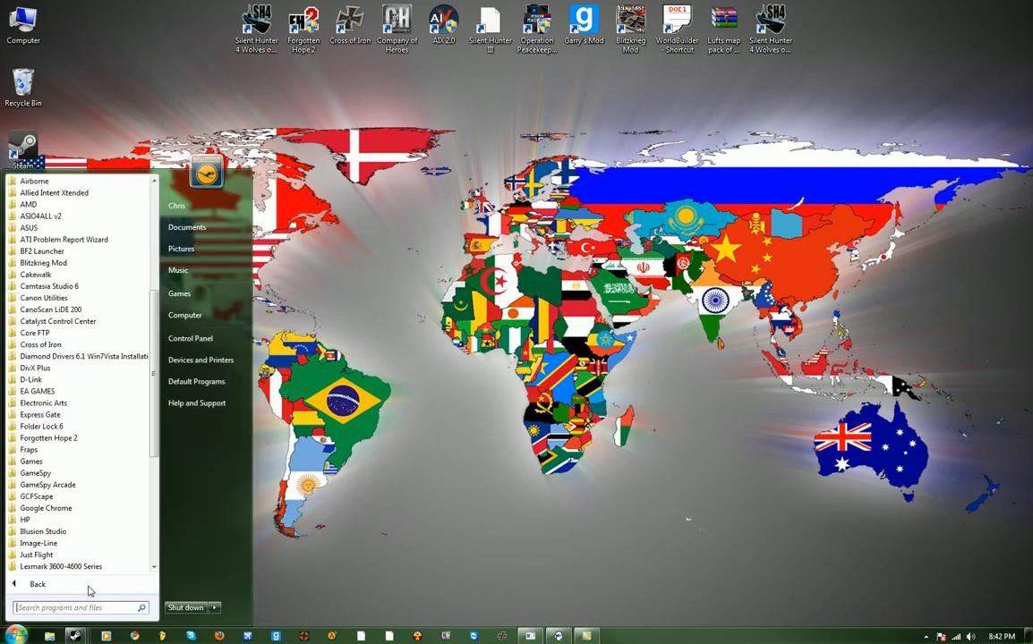
scroll("down", 3)
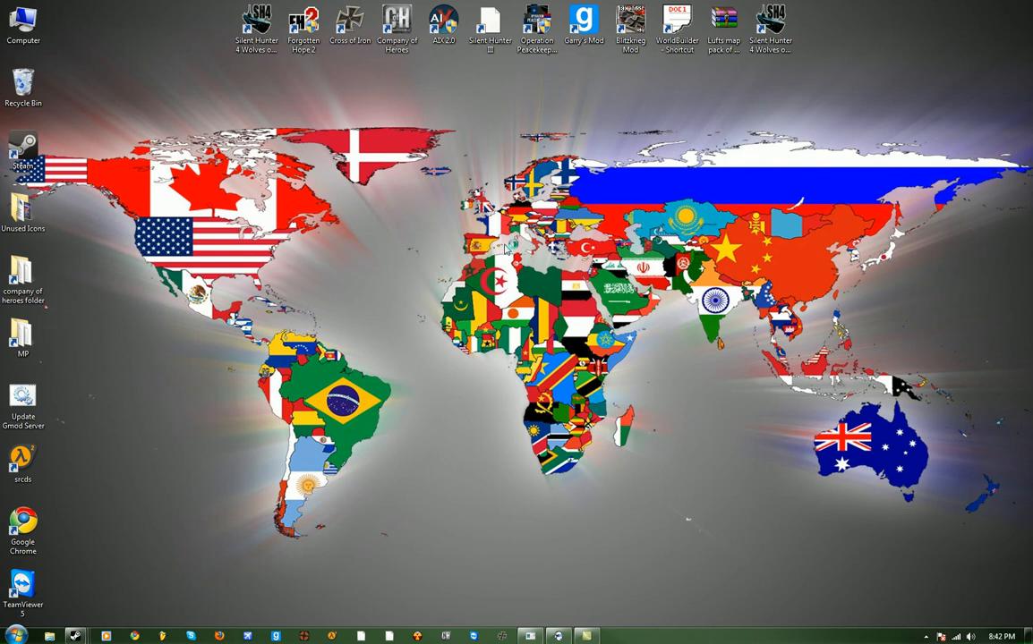
mouse_move(504, 254)
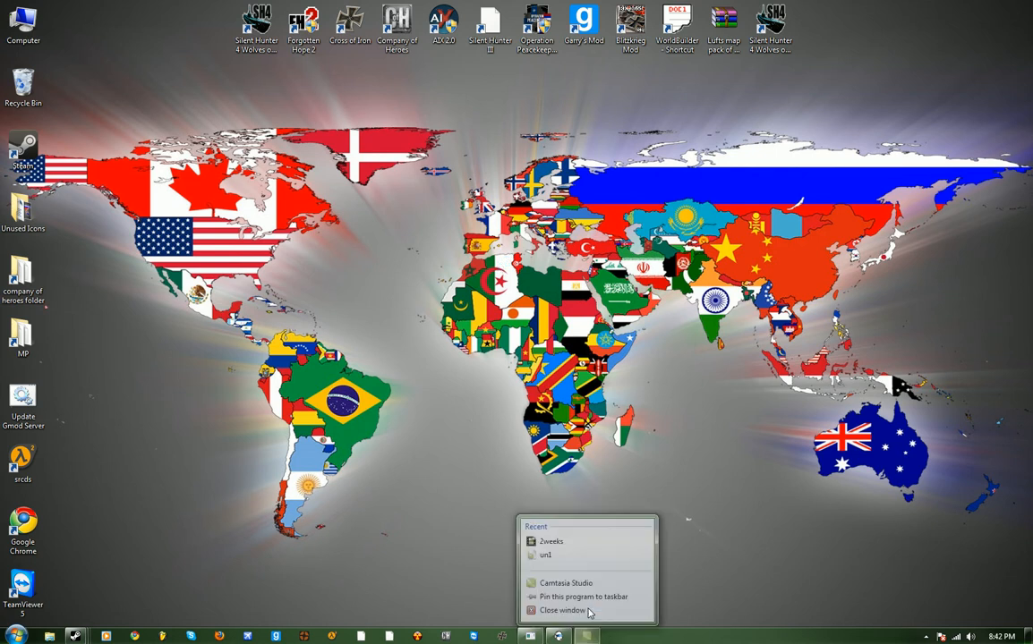
left_click(562, 608)
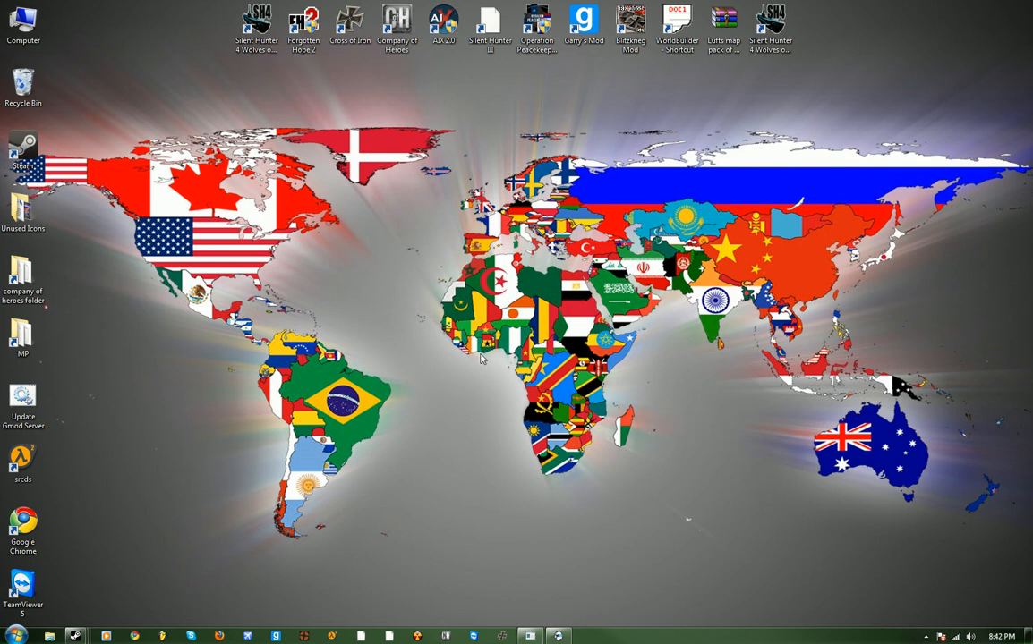
mouse_move(69, 281)
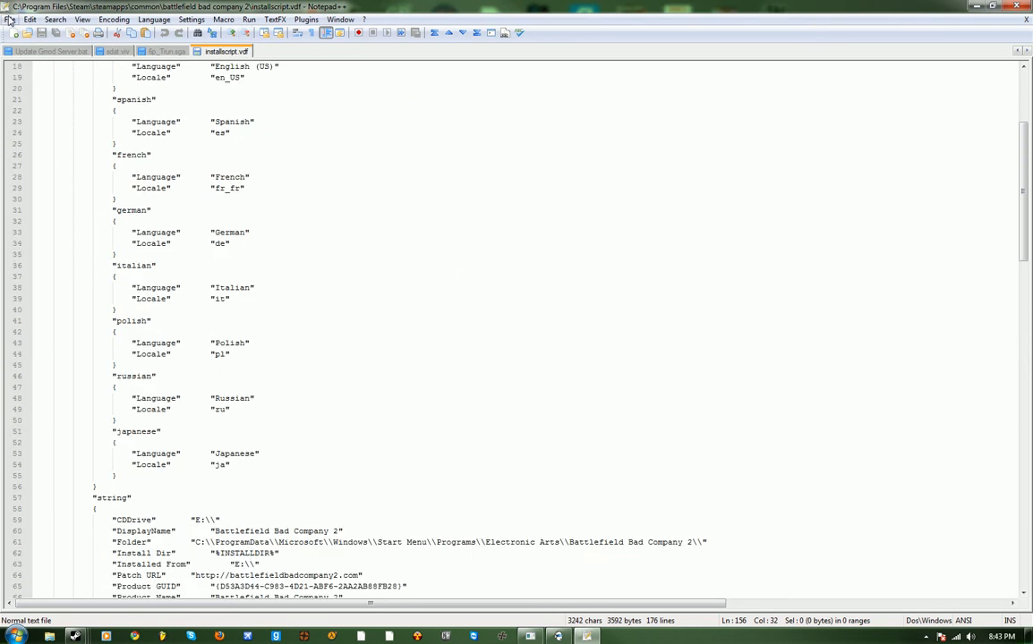
Save a new blank document to the Desktop as 'Gmod Server Update.bat'.
left_click(14, 32)
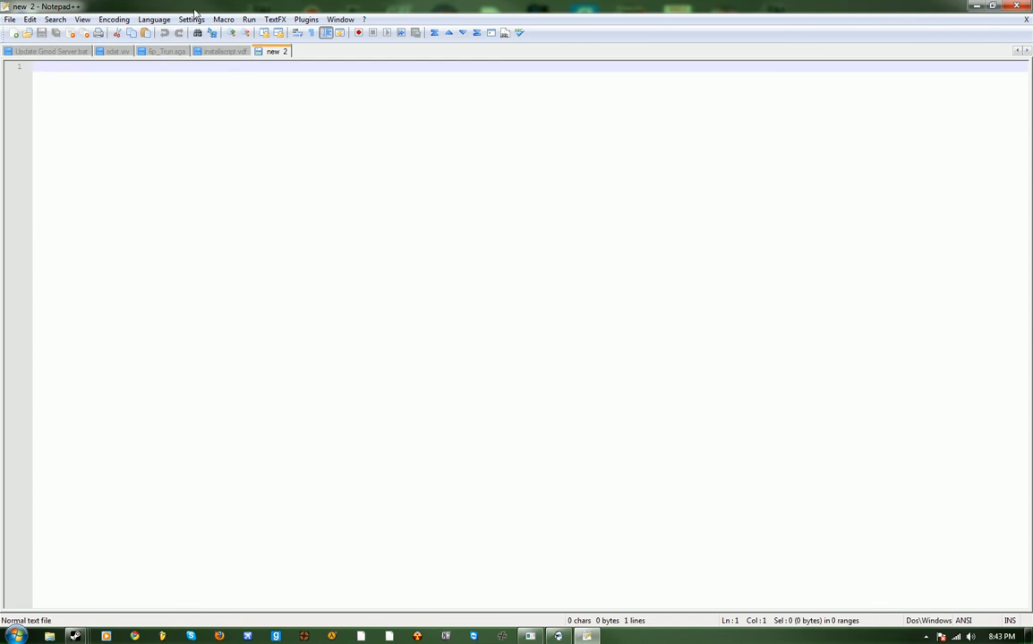
mouse_move(519, 477)
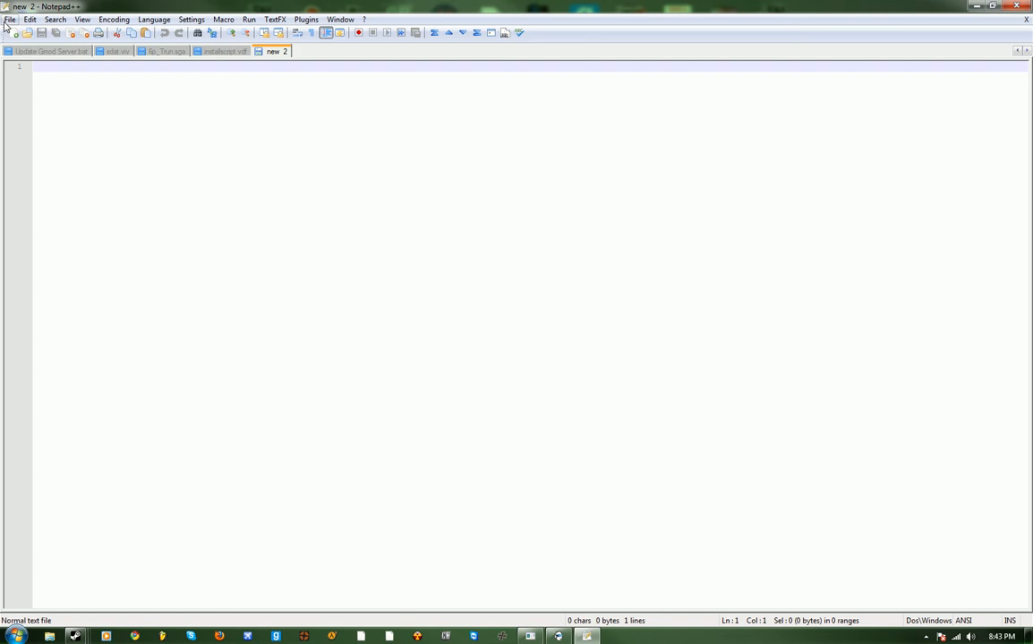
left_click(11, 18)
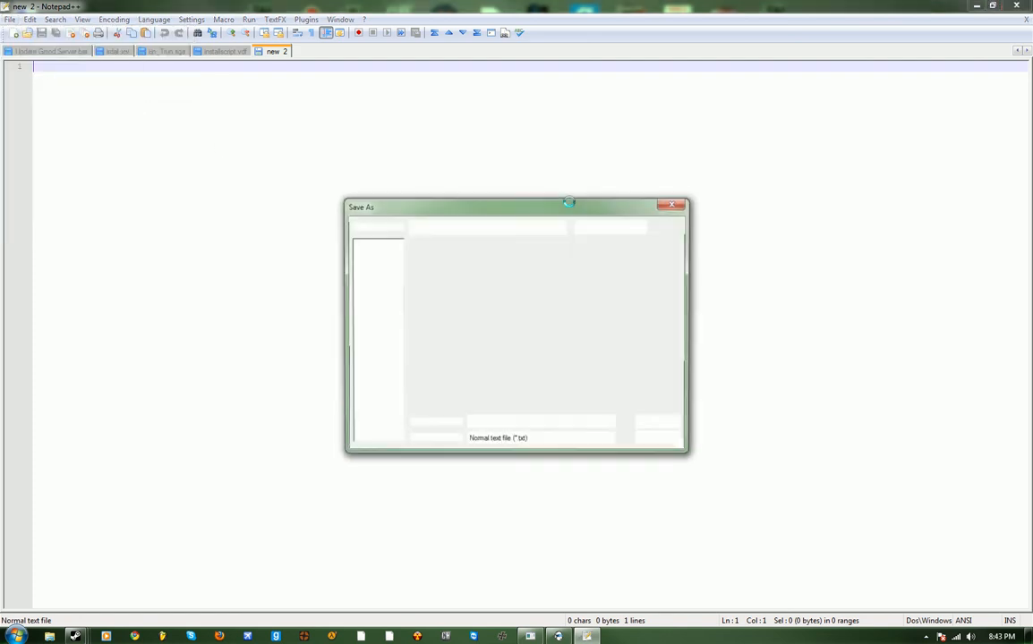
type("G")
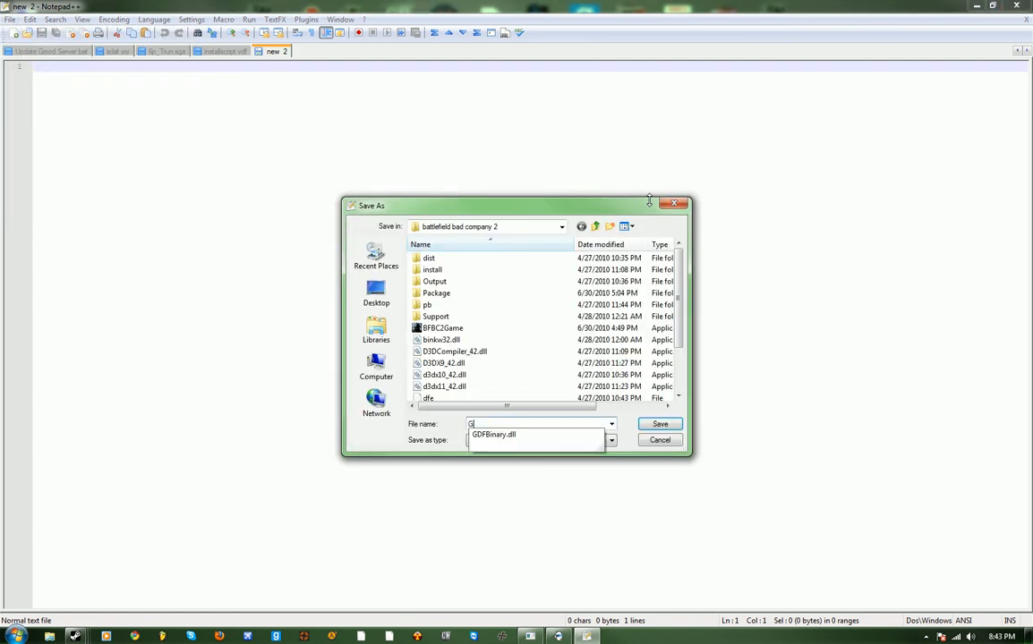
type("mod Server Update")
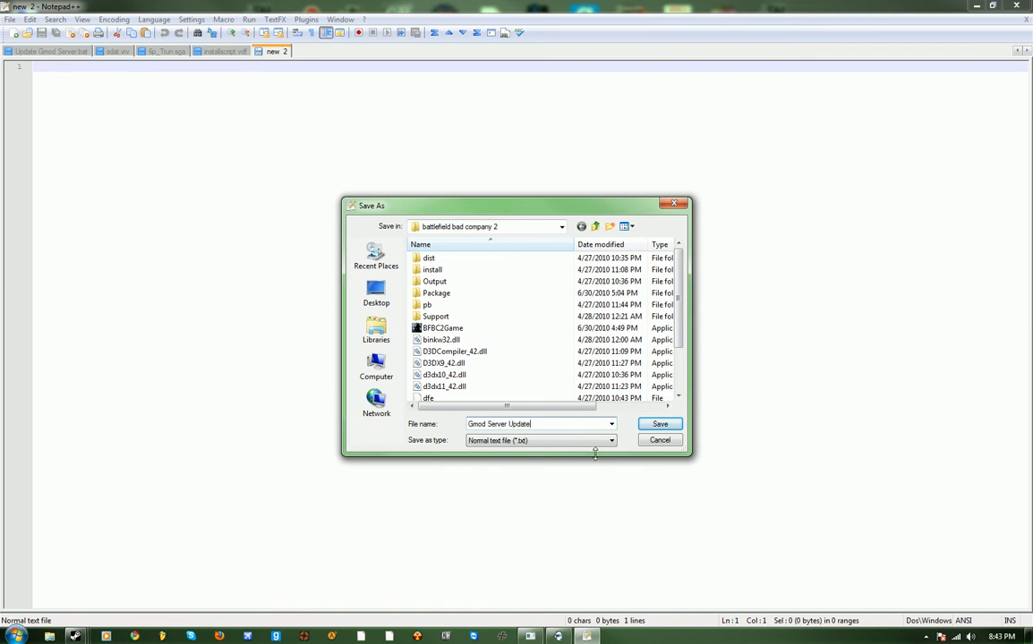
left_click(612, 440)
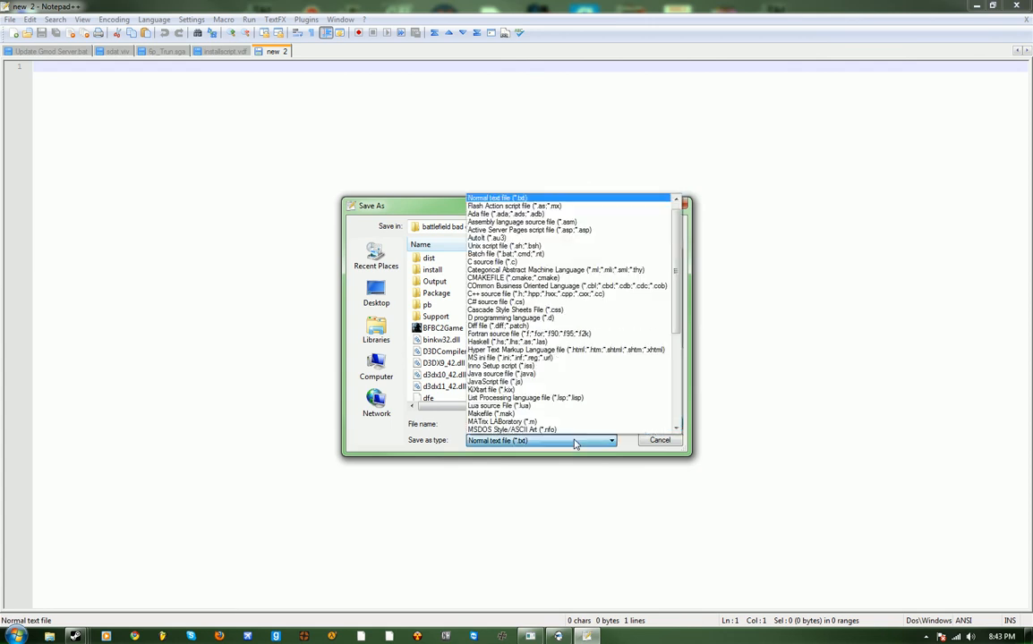
mouse_move(601, 229)
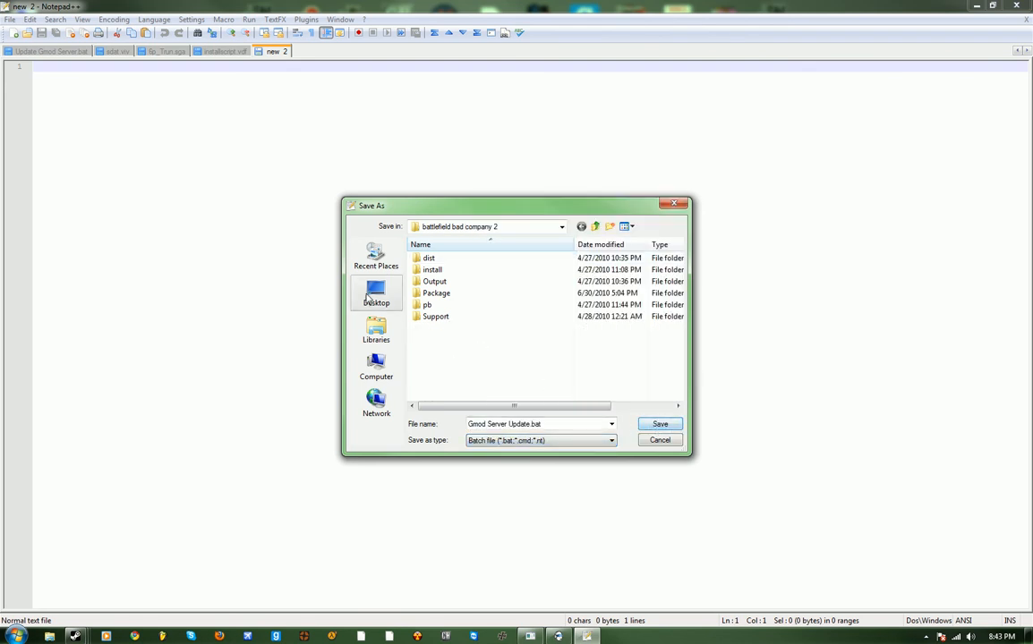
left_click(376, 290)
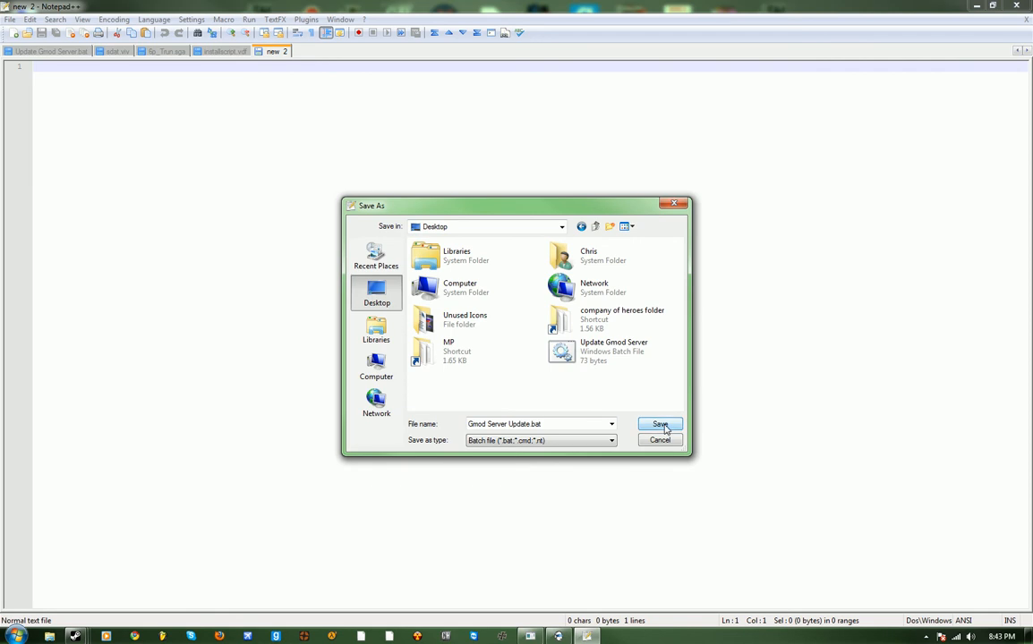
left_click(660, 424)
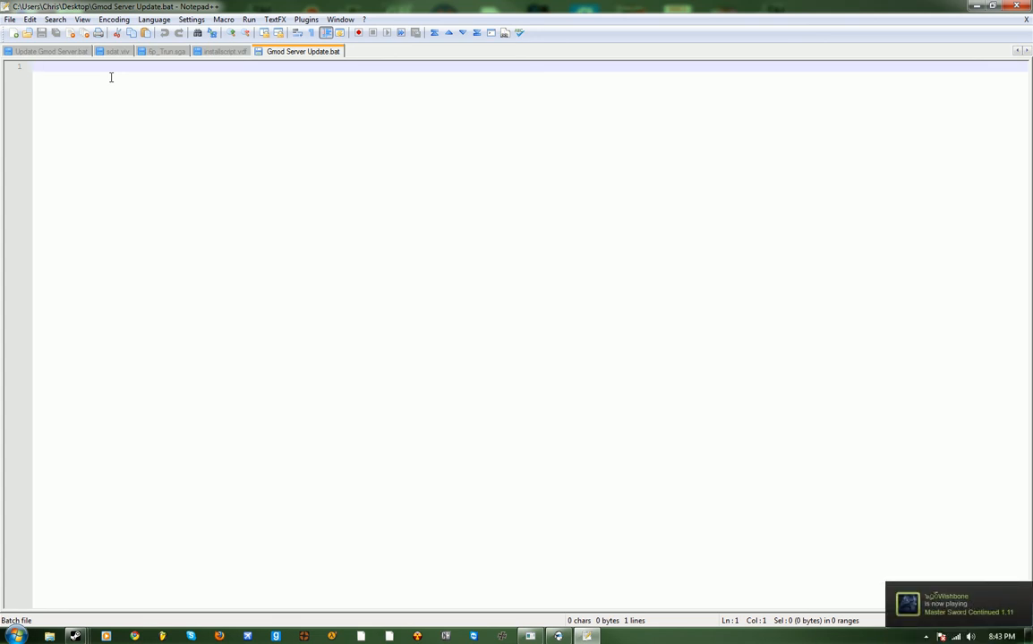
Write the first line 'cd C:\srcds' and correct a mistyped start of the second line.
type("cd")
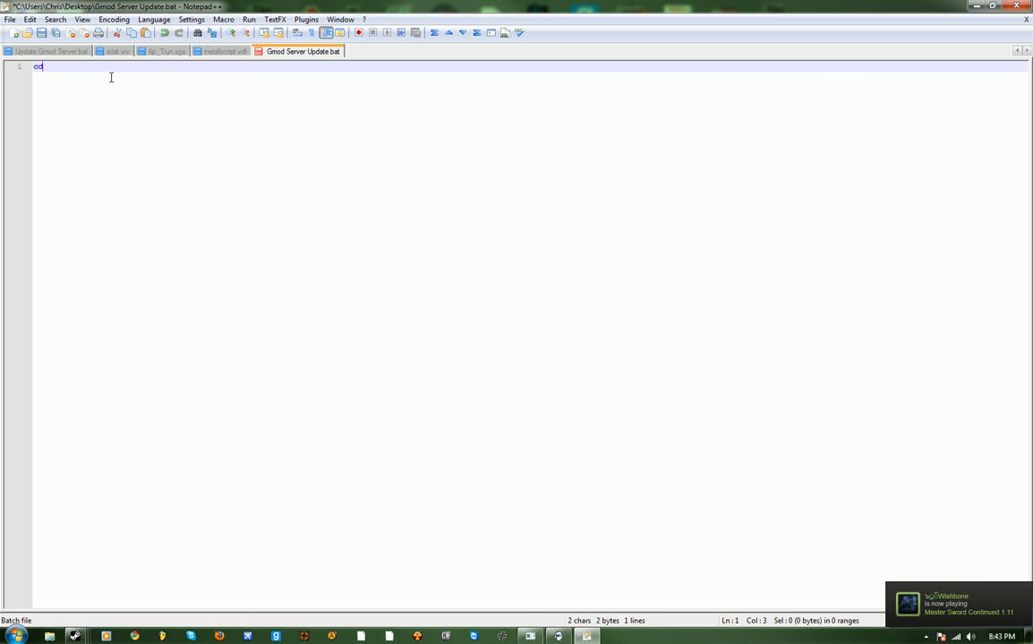
type("C:")
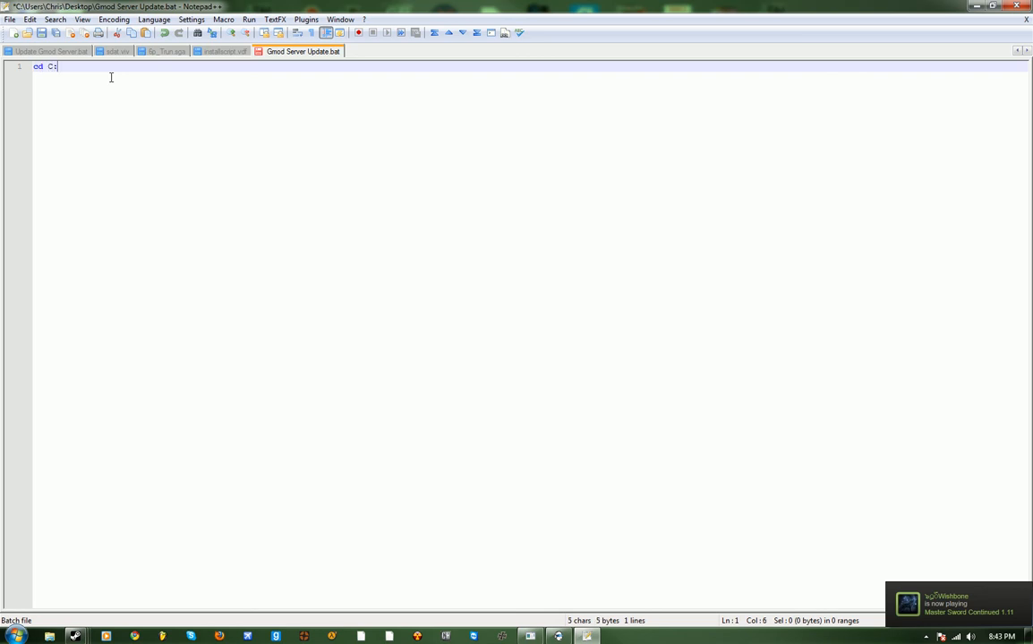
type("\\srcds")
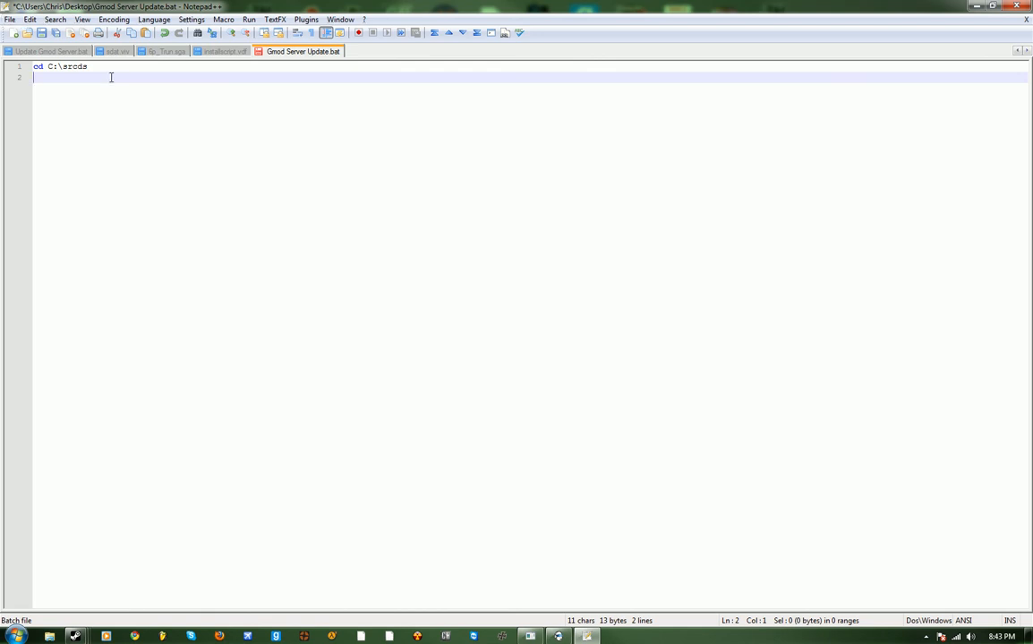
key("Backspace")
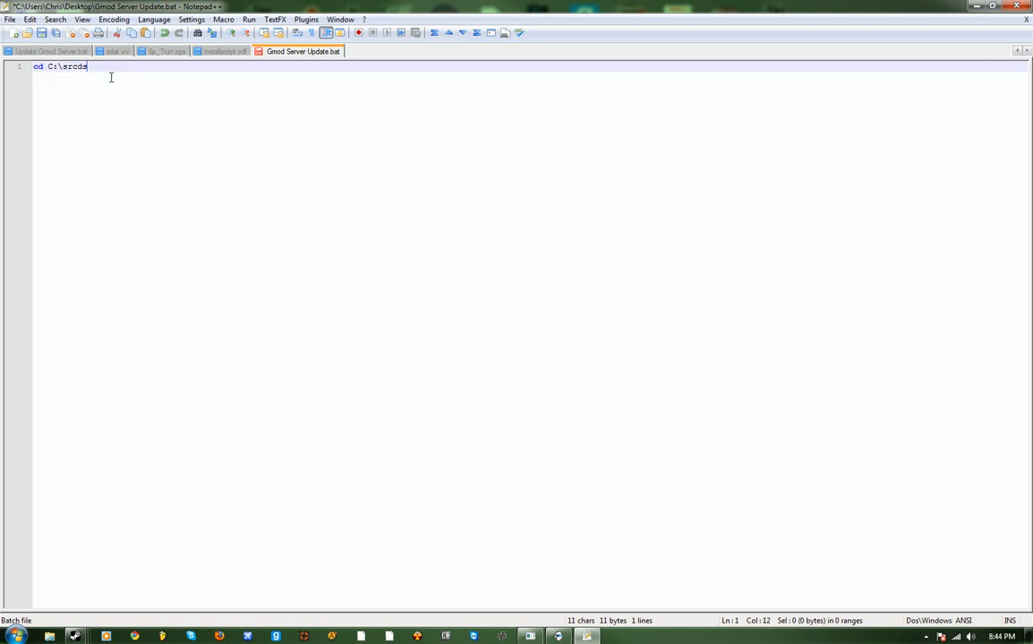
type("hlds")
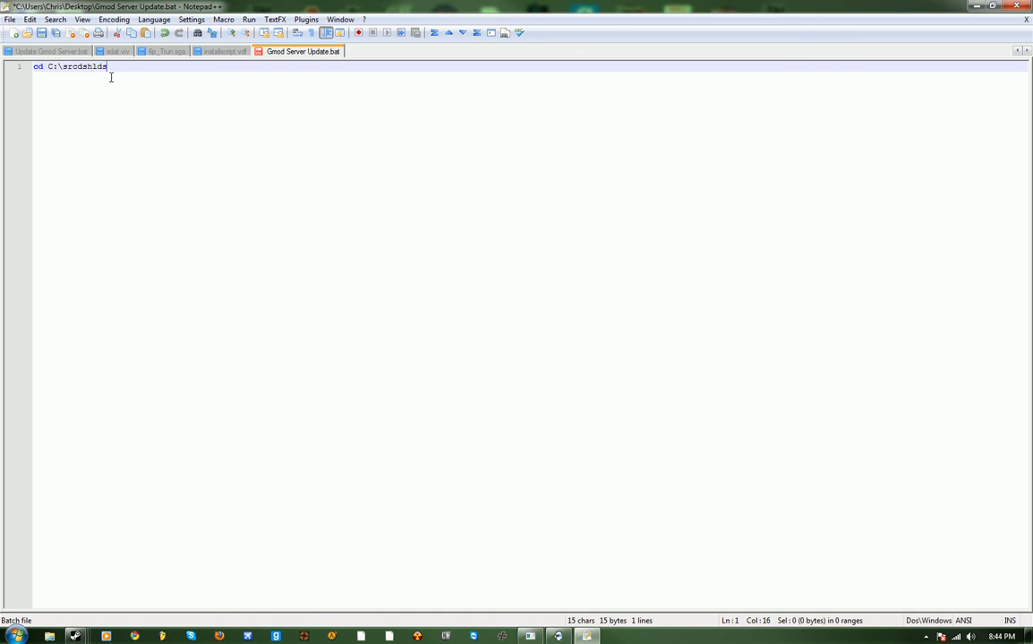
type("updateto")
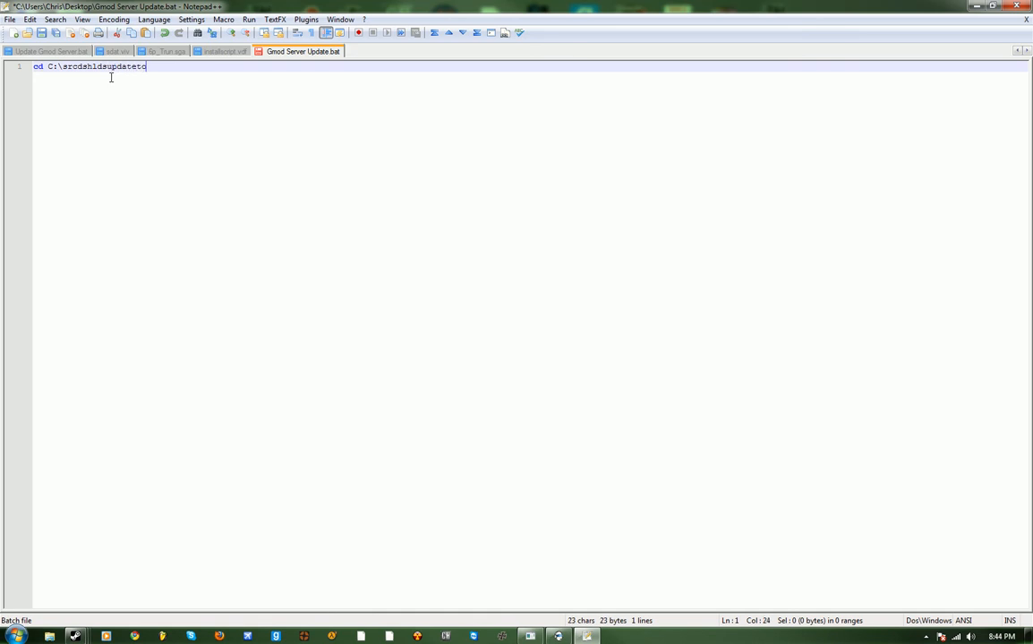
key("BackSpace")
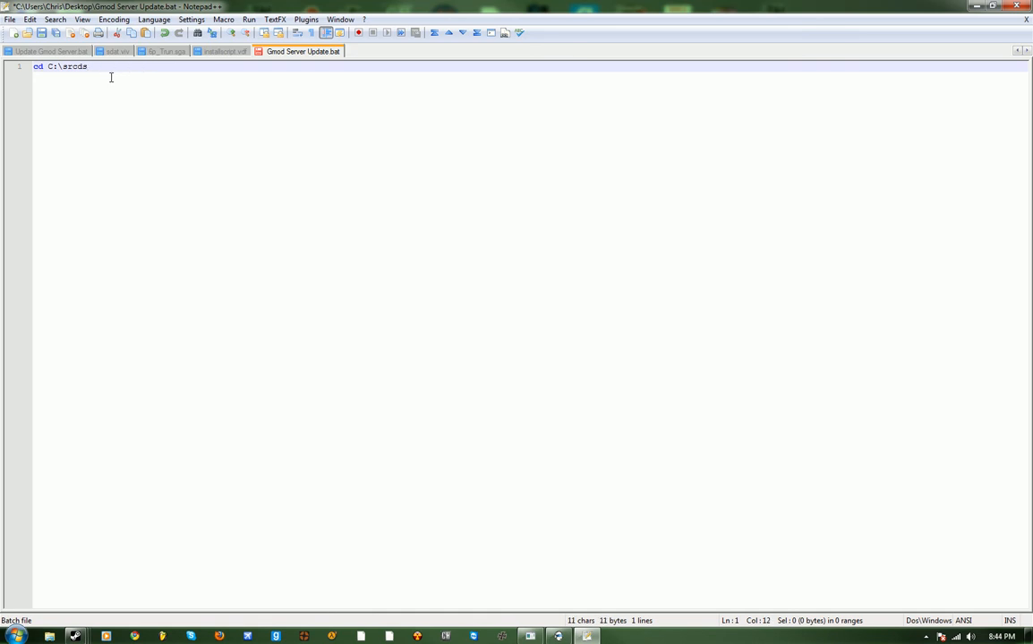
Write 'hldsupdatetool -command update -game garrysmod -dir C:\srcds', save, and return to the desktop.
type("hlds")
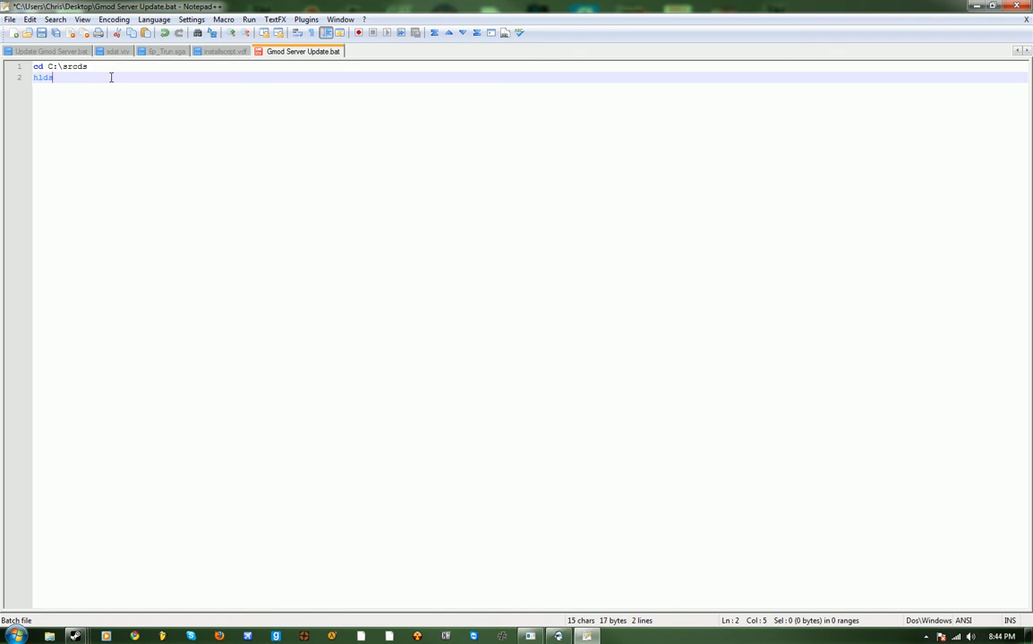
type("update")
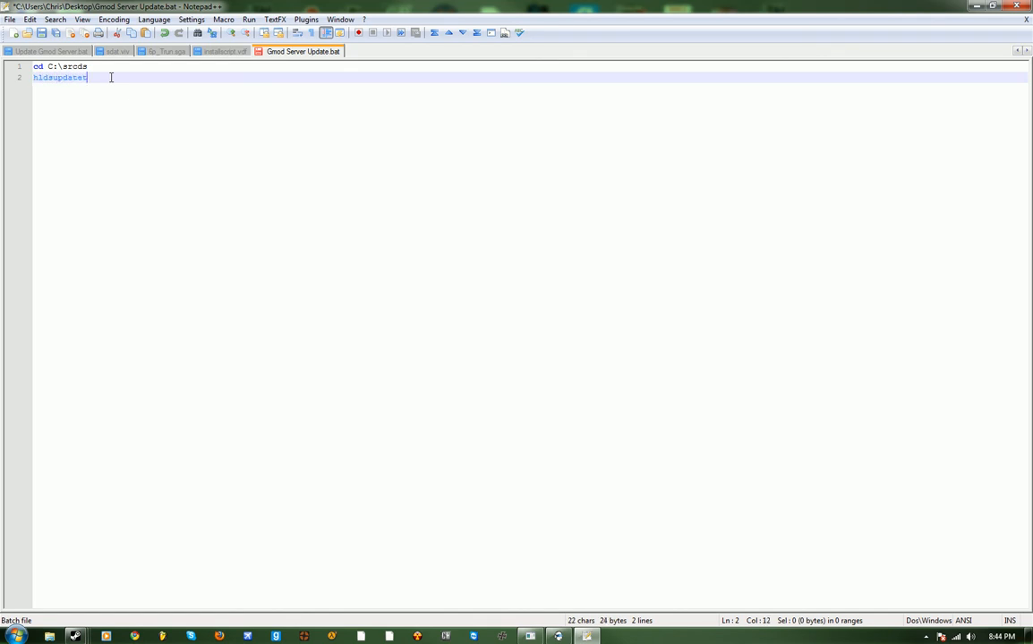
type("tool -command update -game garrys")
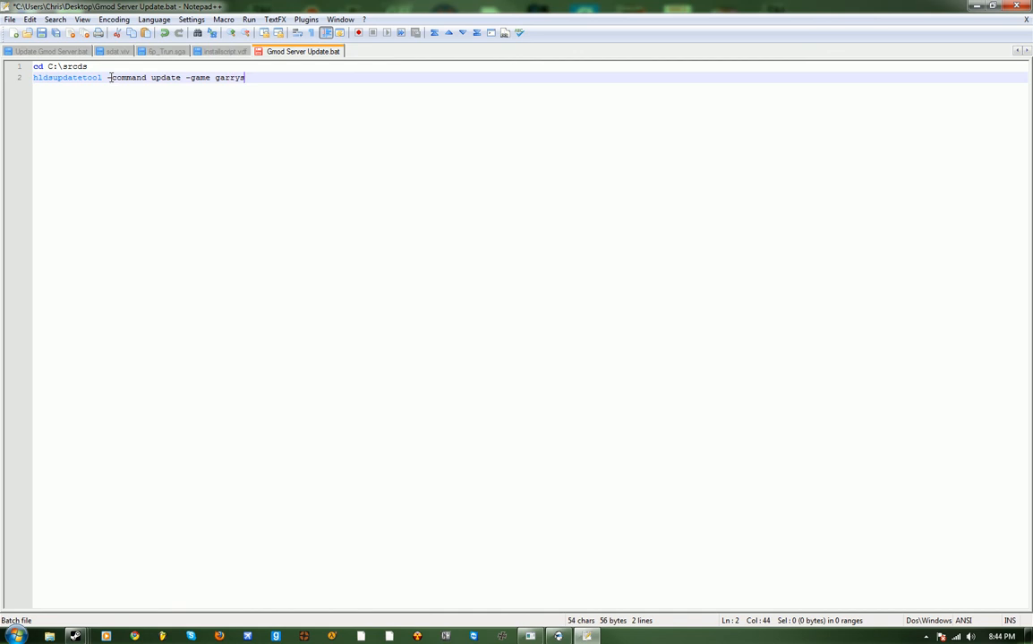
type("mod -dir")
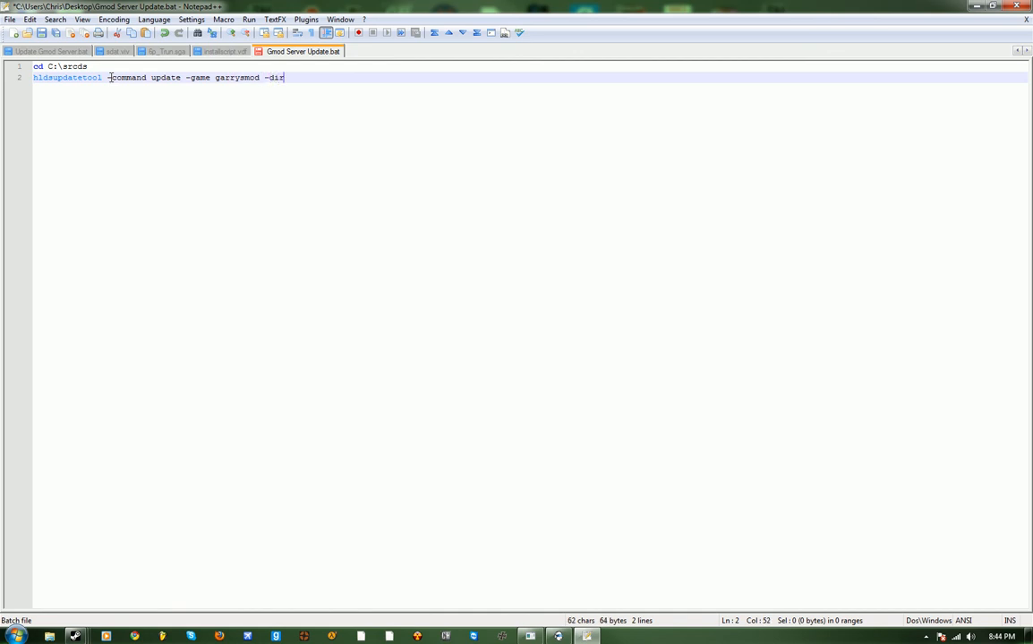
type("\" \"")
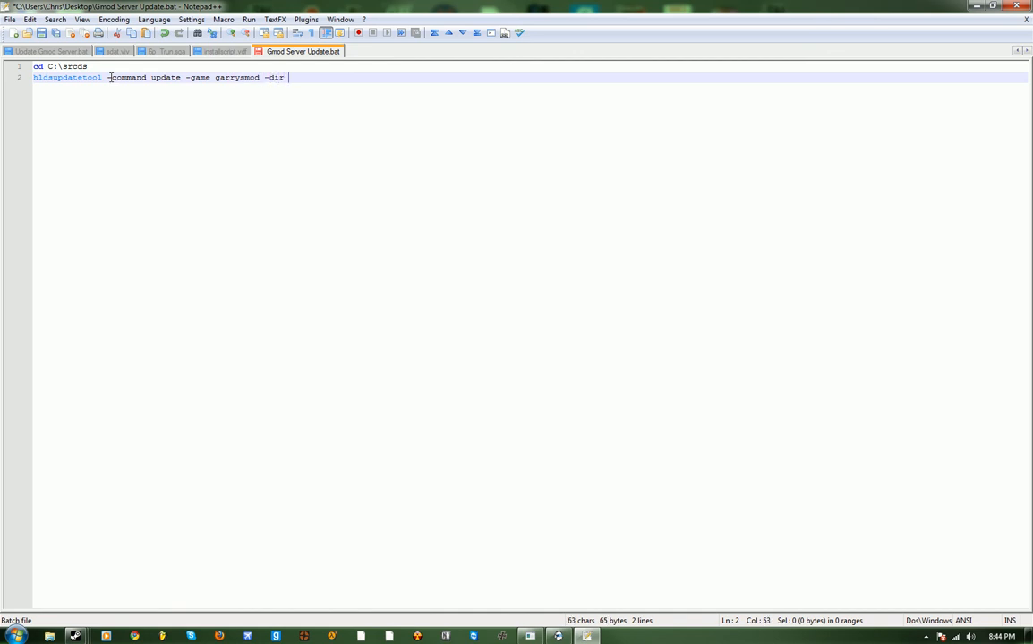
type("C:\\s")
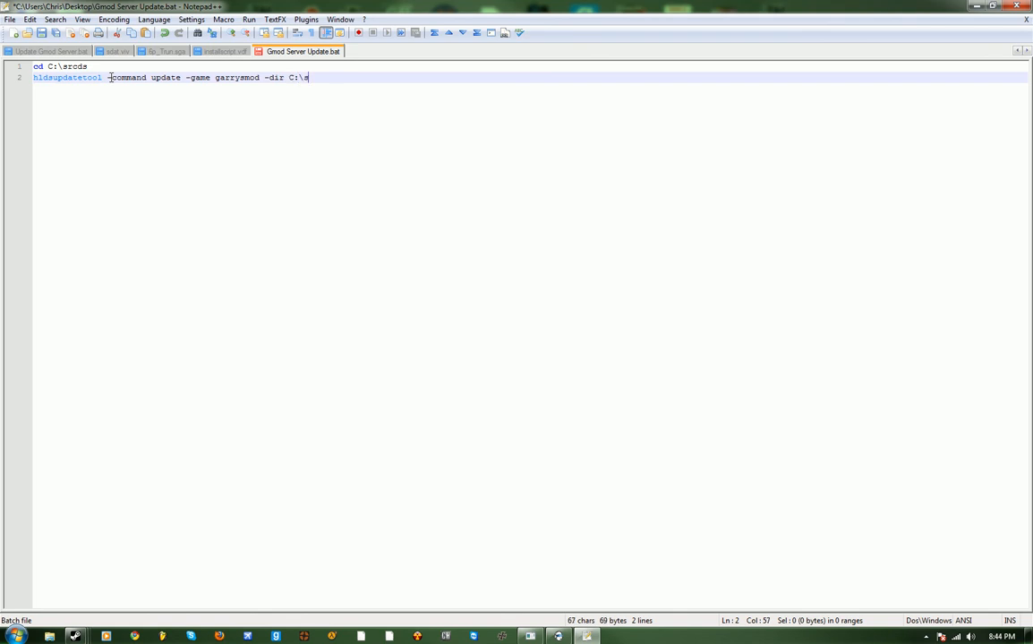
type("rcds")
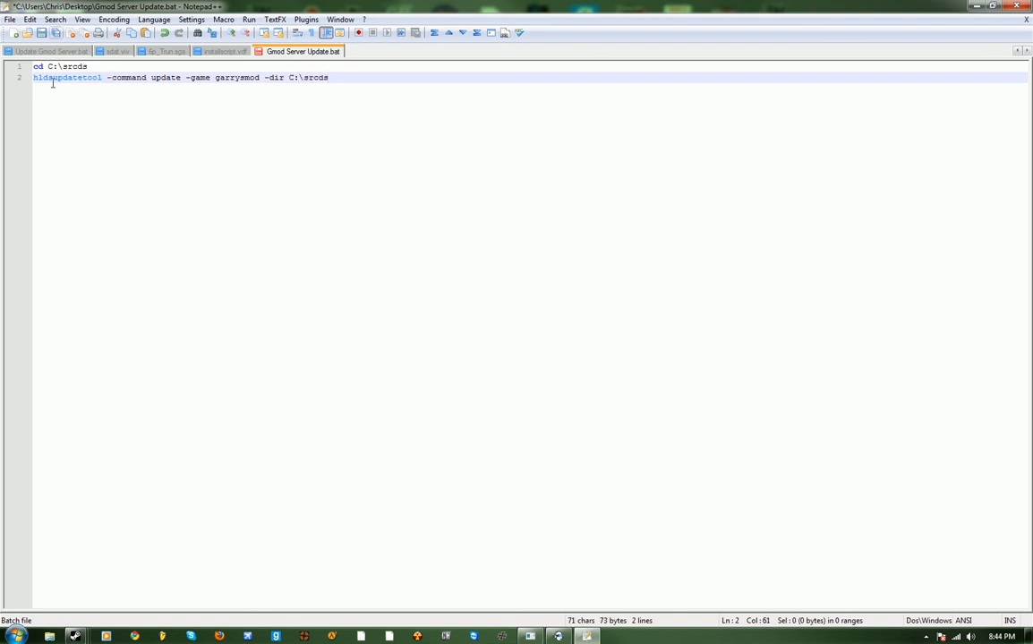
left_click(11, 18)
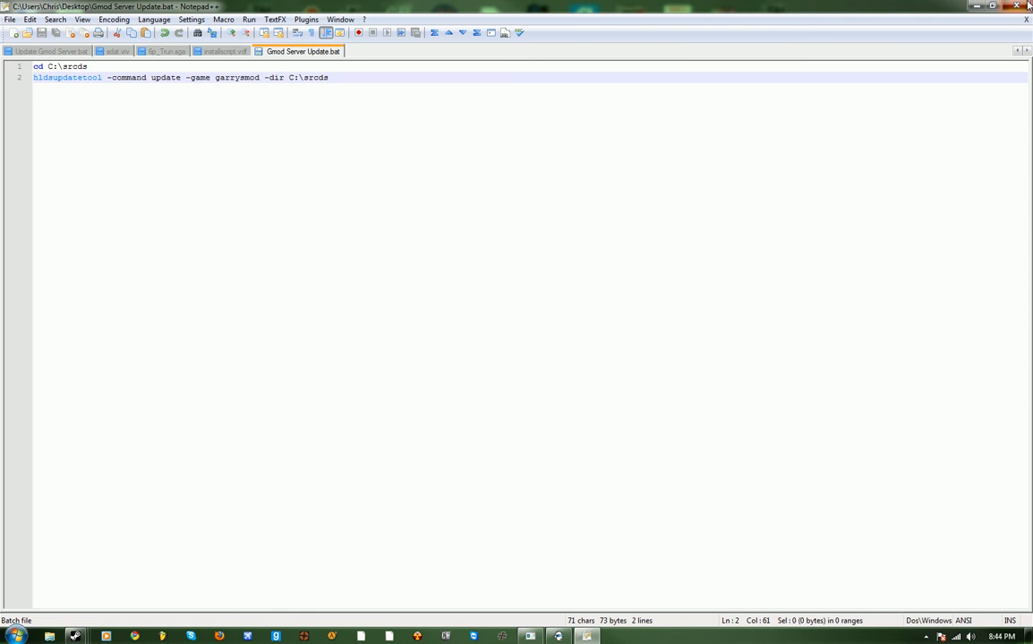
left_click(990, 7)
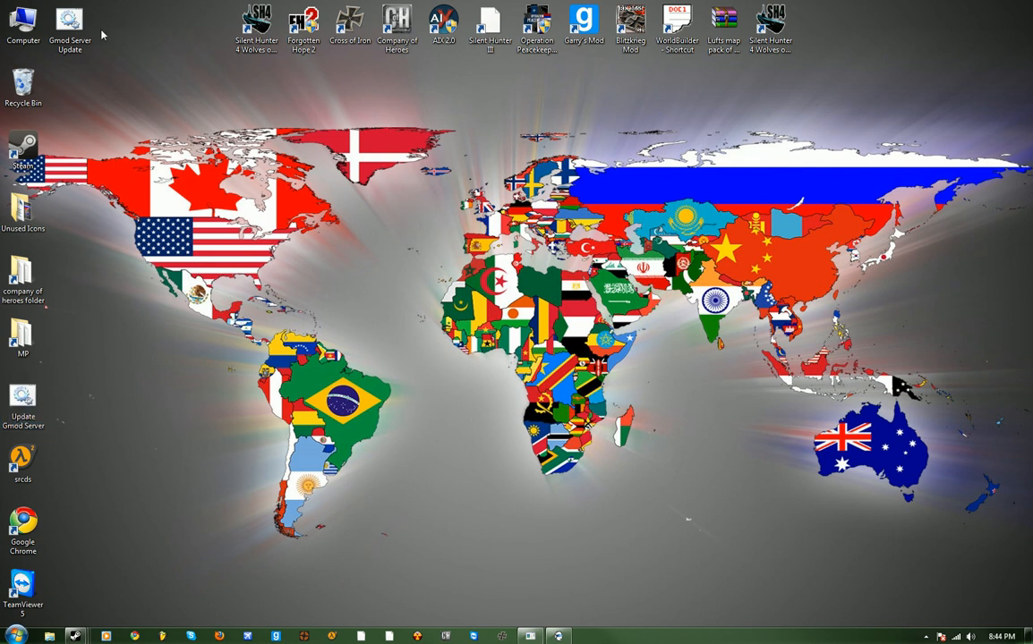
Run 'Gmod Server Update.bat' from the desktop and close the HLDS Update Tool window when done.
left_click_drag(69, 27, 351, 218)
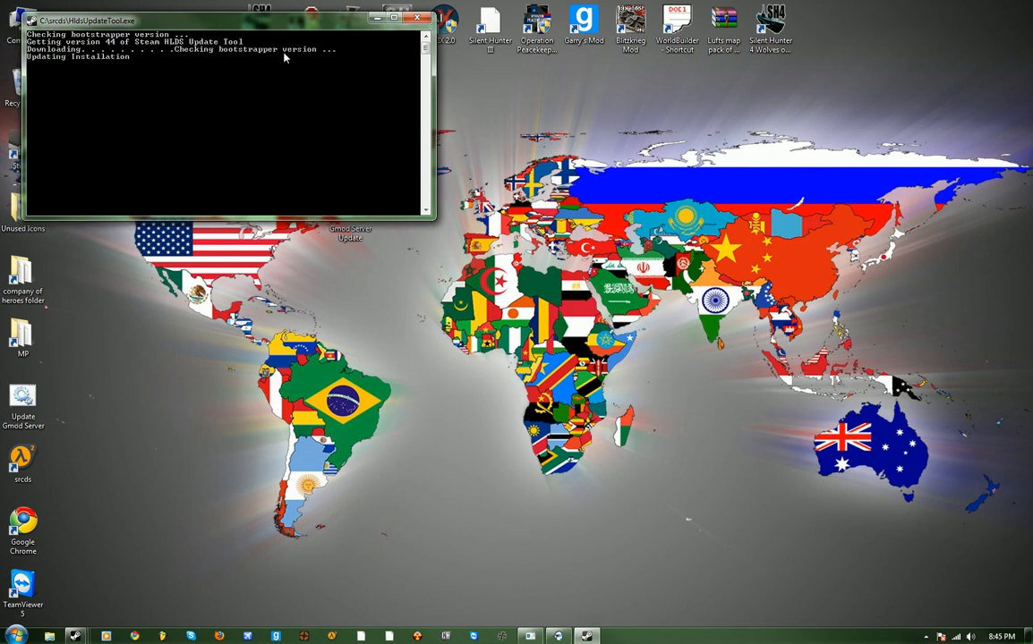
left_click(417, 19)
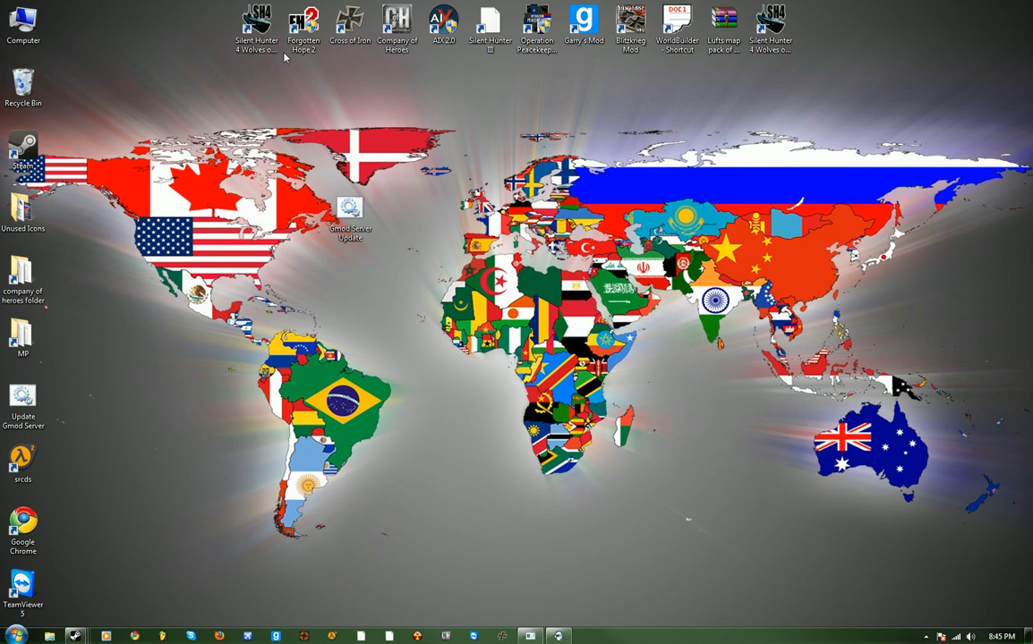
left_click(351, 215)
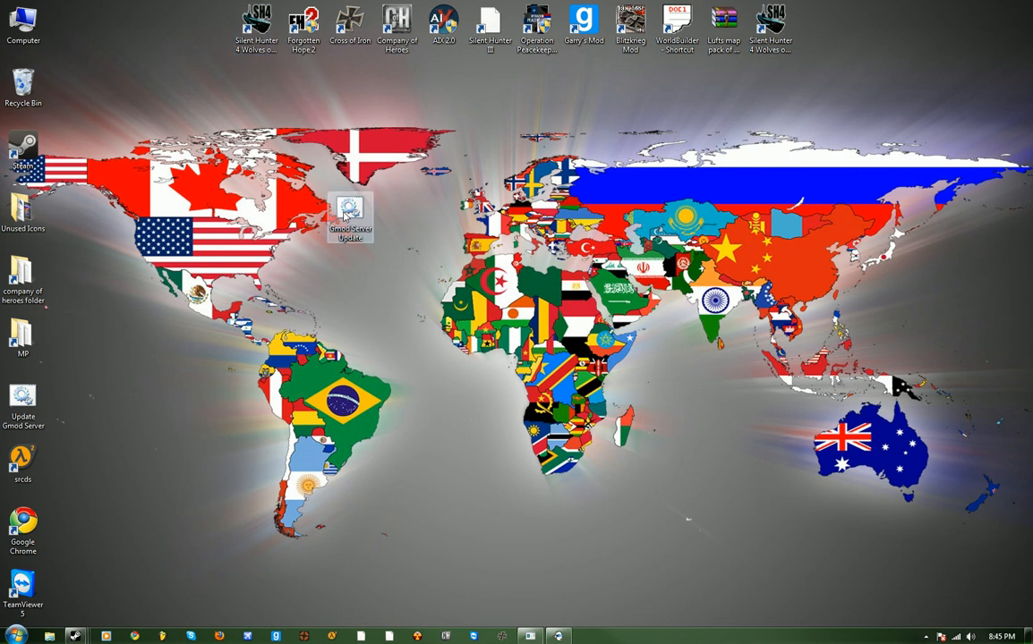